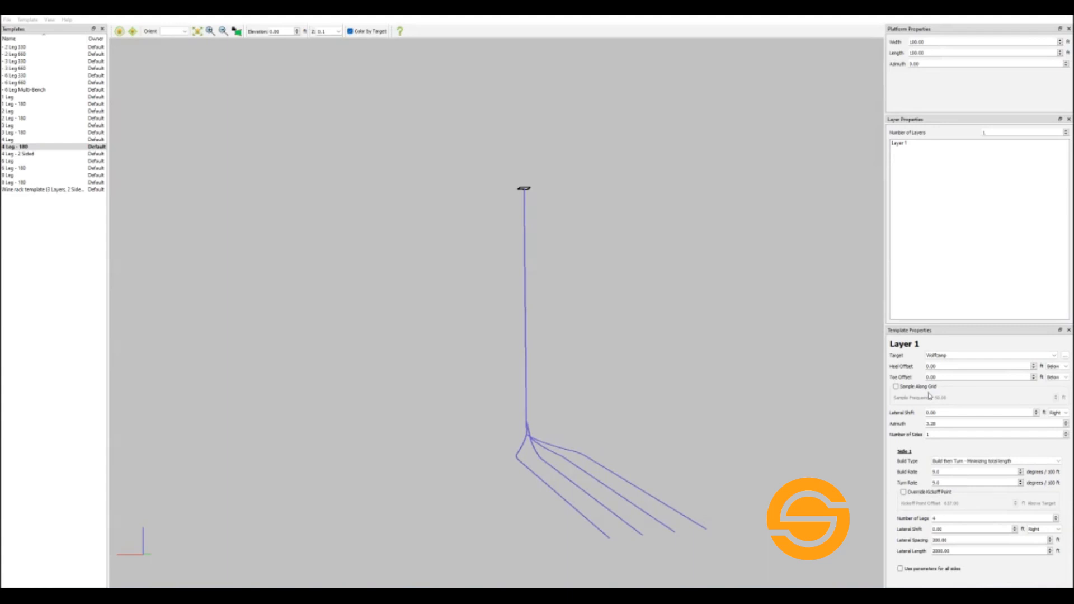
{"action": "mouse_move", "coordinate": [930, 396]}
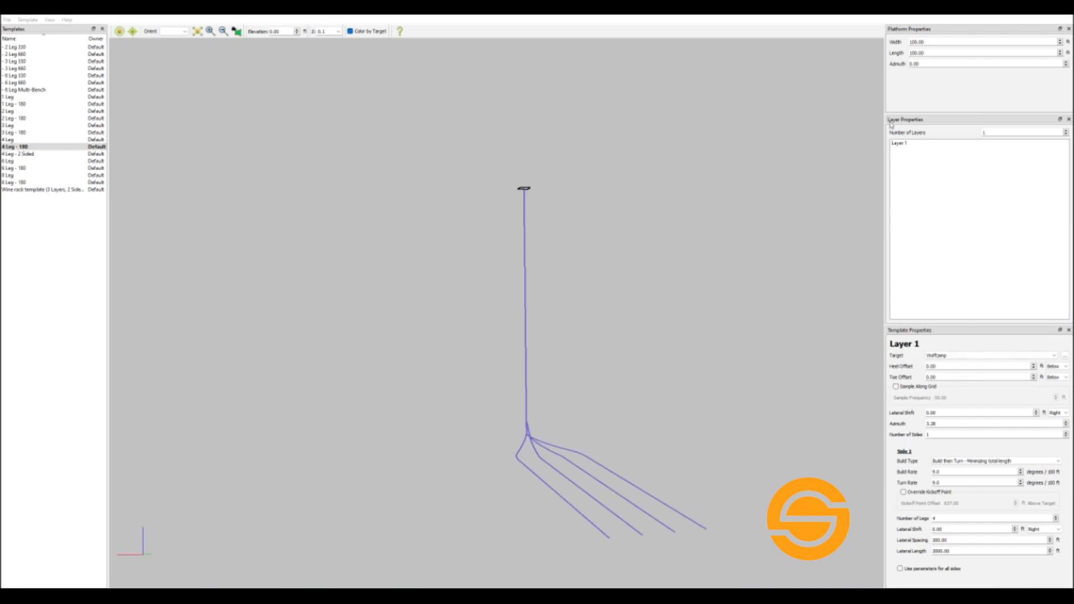
{"action": "mouse_move", "coordinate": [940, 234]}
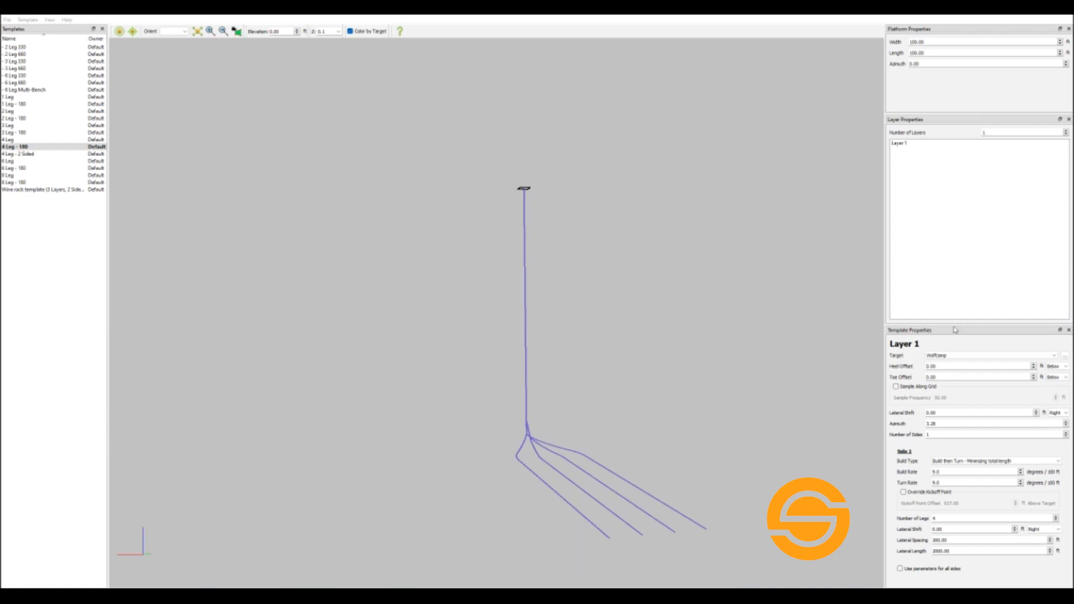
{"action": "mouse_move", "coordinate": [939, 347]}
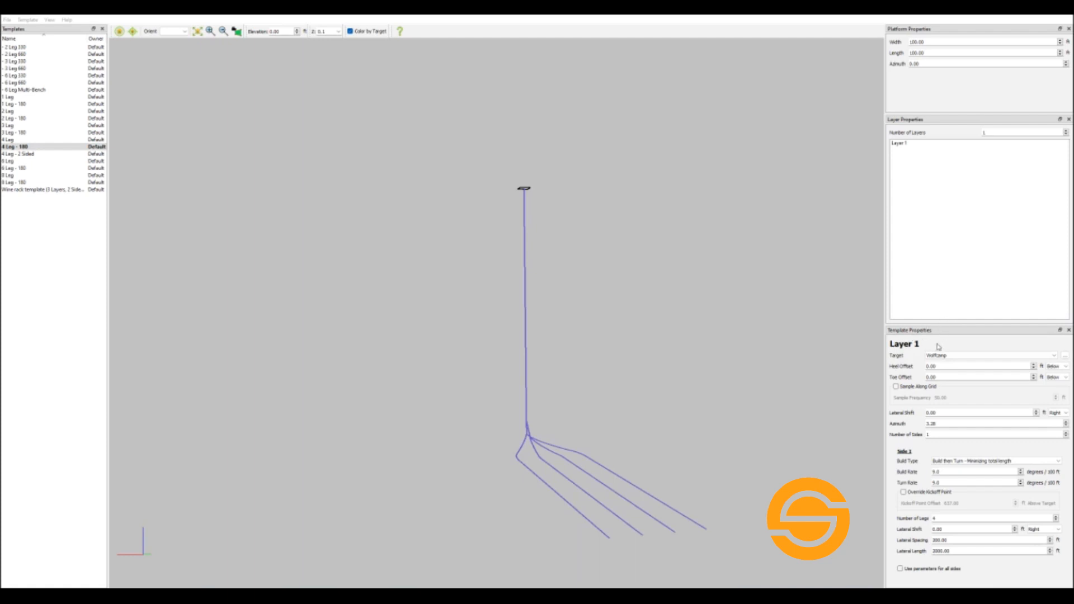
{"action": "mouse_move", "coordinate": [916, 365]}
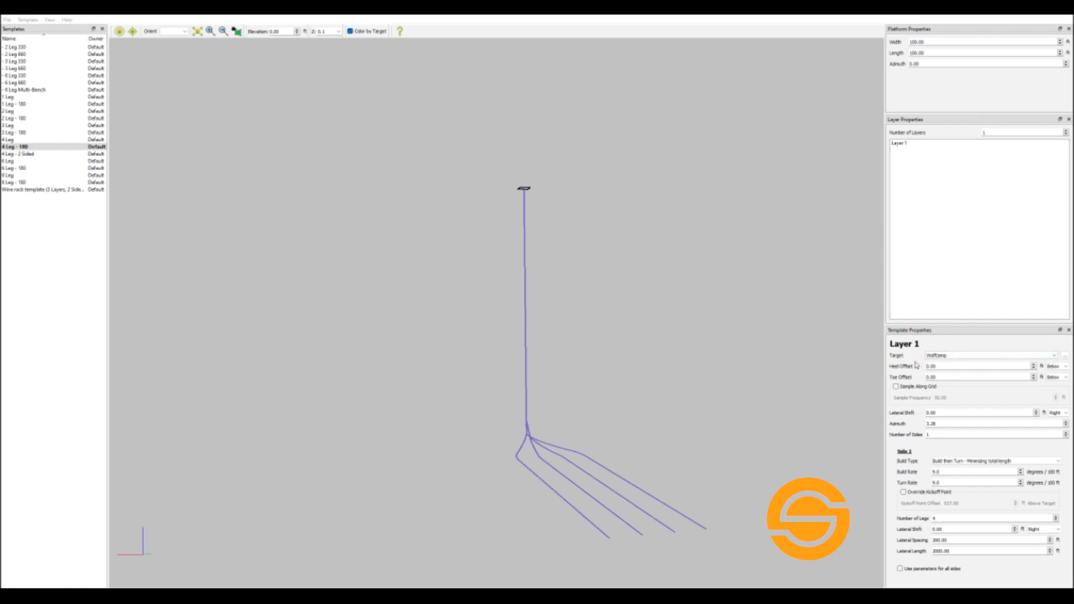
{"action": "mouse_move", "coordinate": [901, 422]}
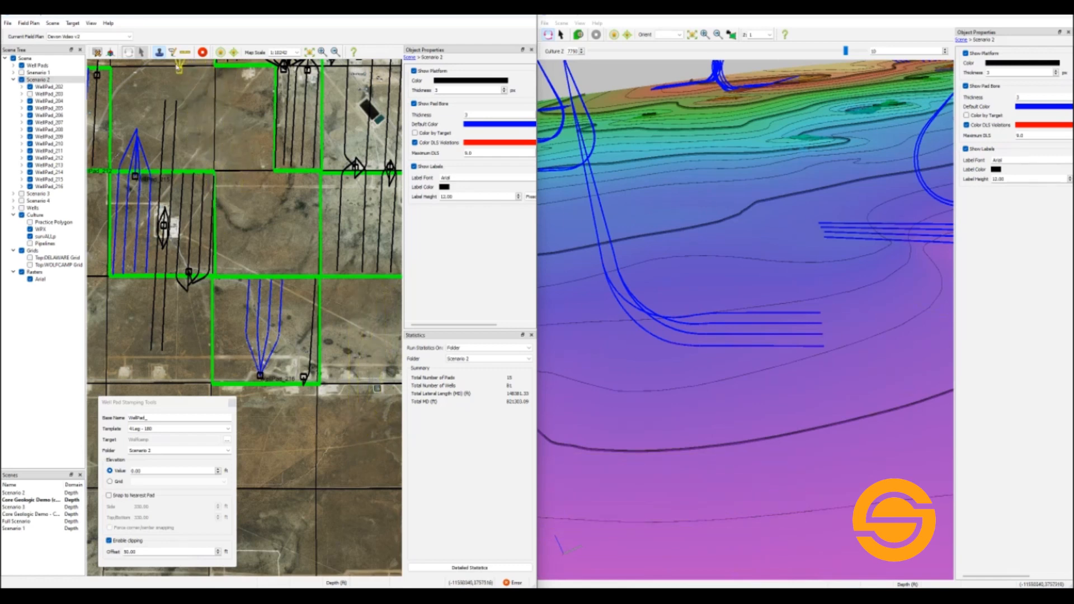
Step: Place WellPad_216 from the 4 Leg - 180 template on the map with clipping offset 50
{"action": "left_click", "coordinate": [48, 186]}
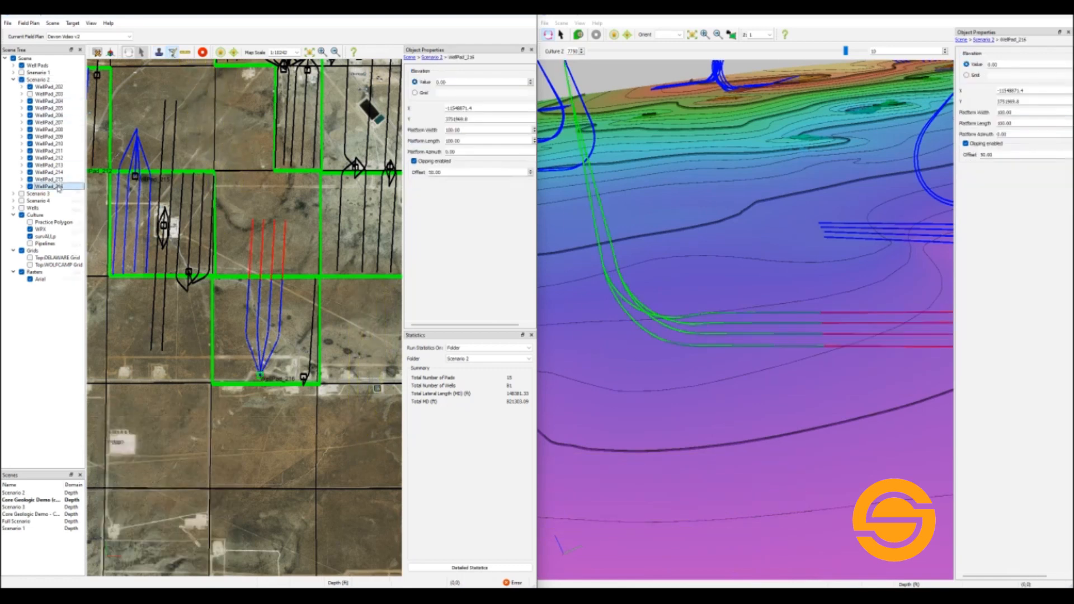